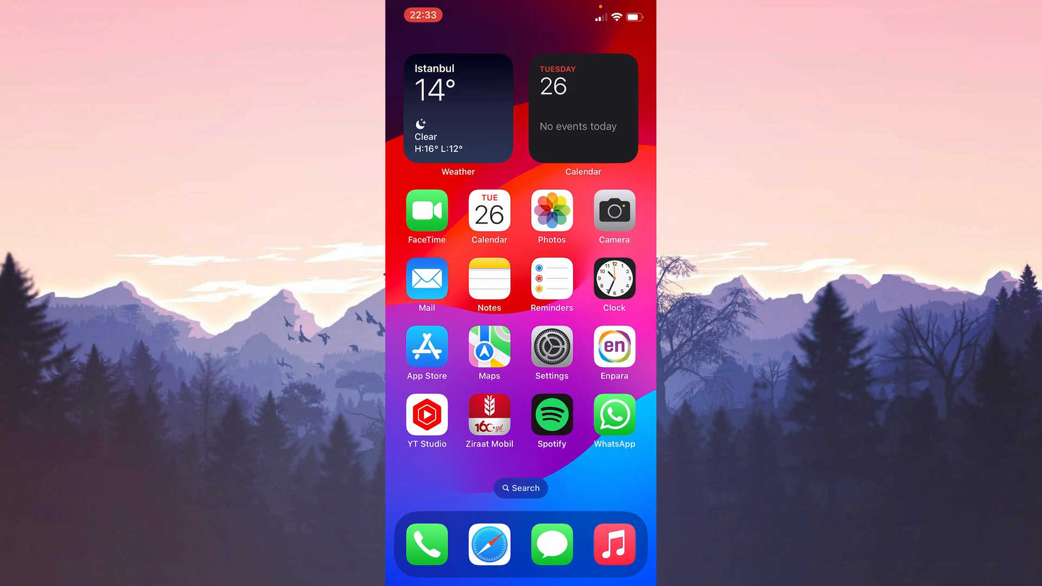
Step: Reach the Face ID & Passcode page from the Settings app
left_click(551, 346)
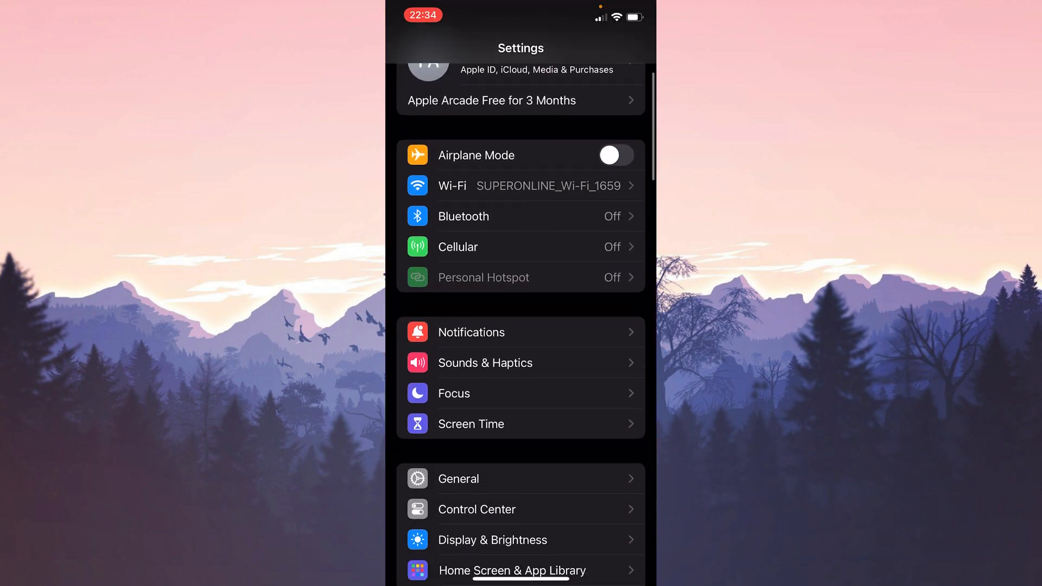
scroll("down", 3)
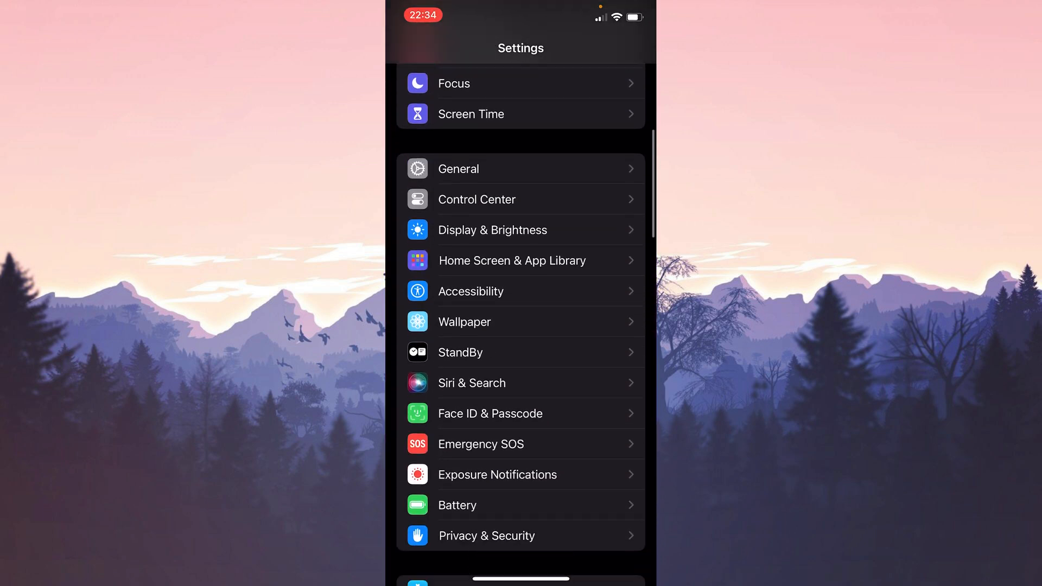
left_click(490, 414)
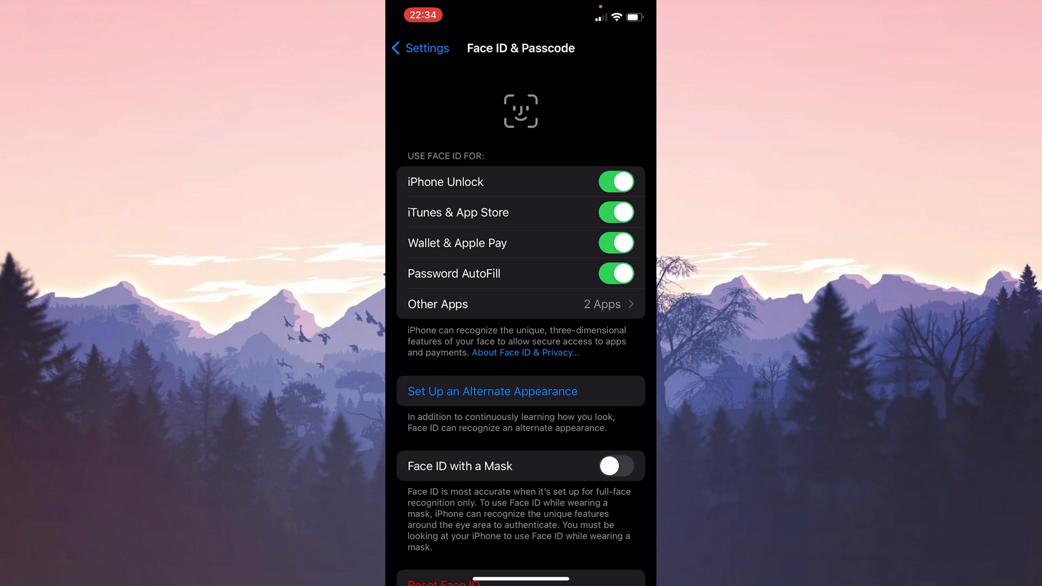
Step: Re-enable Face ID for iTunes & App Store, confirming with the Apple ID password
left_click(615, 213)
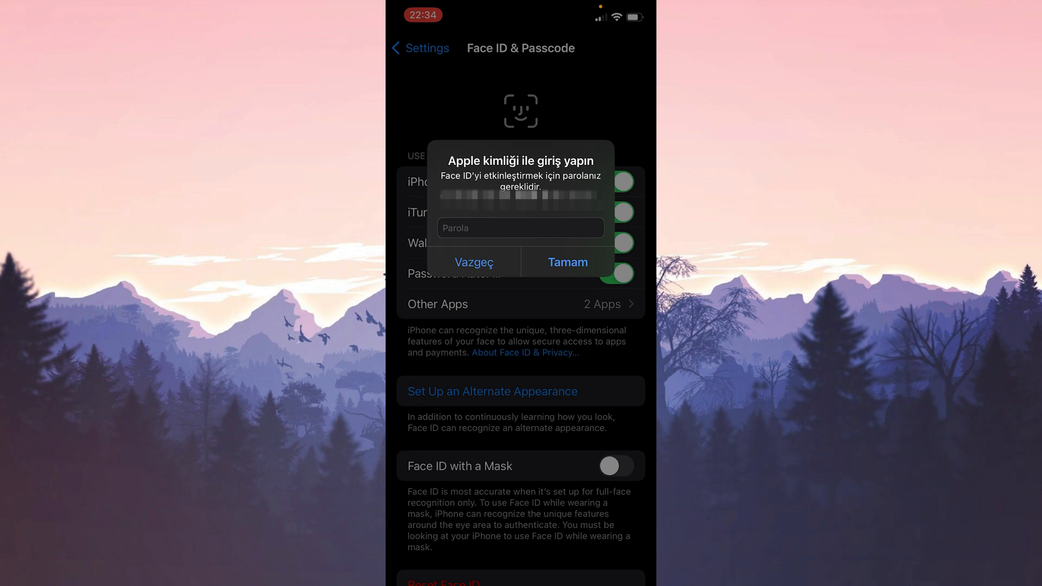
left_click(568, 262)
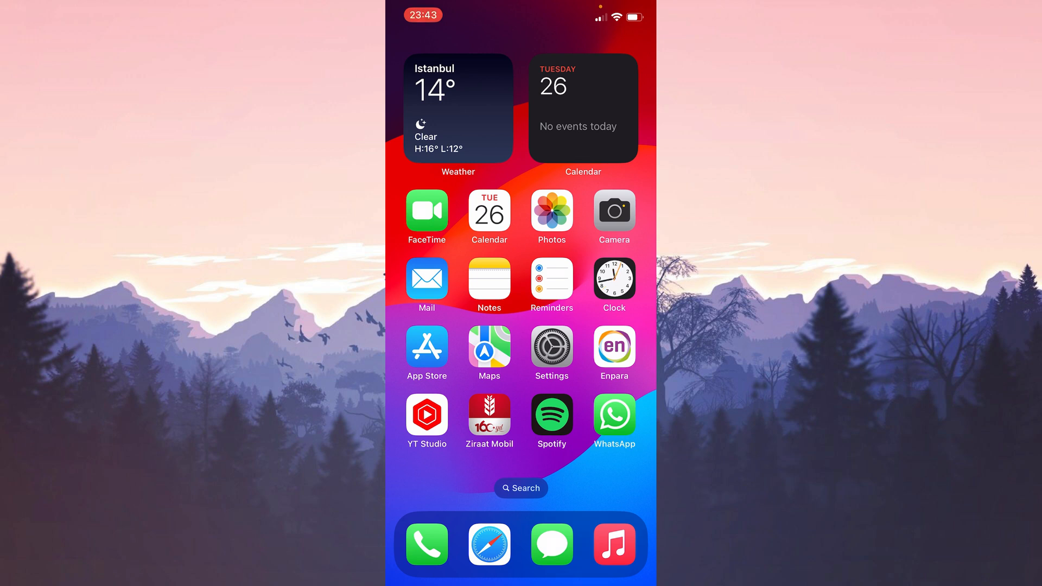
Step: Start signing out of the Apple ID account and turn off Find My iPhone
left_click(551, 347)
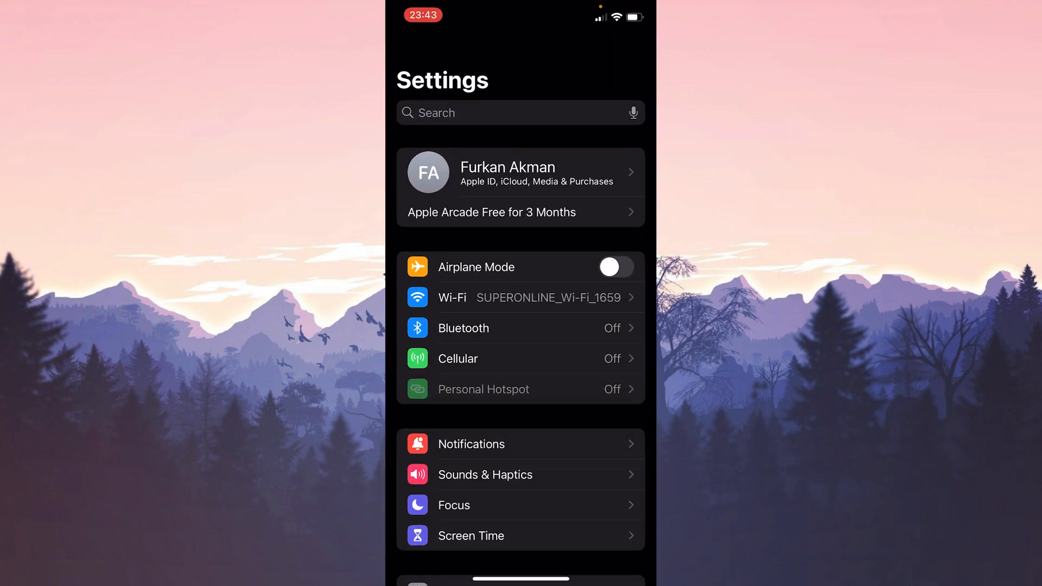
left_click(520, 172)
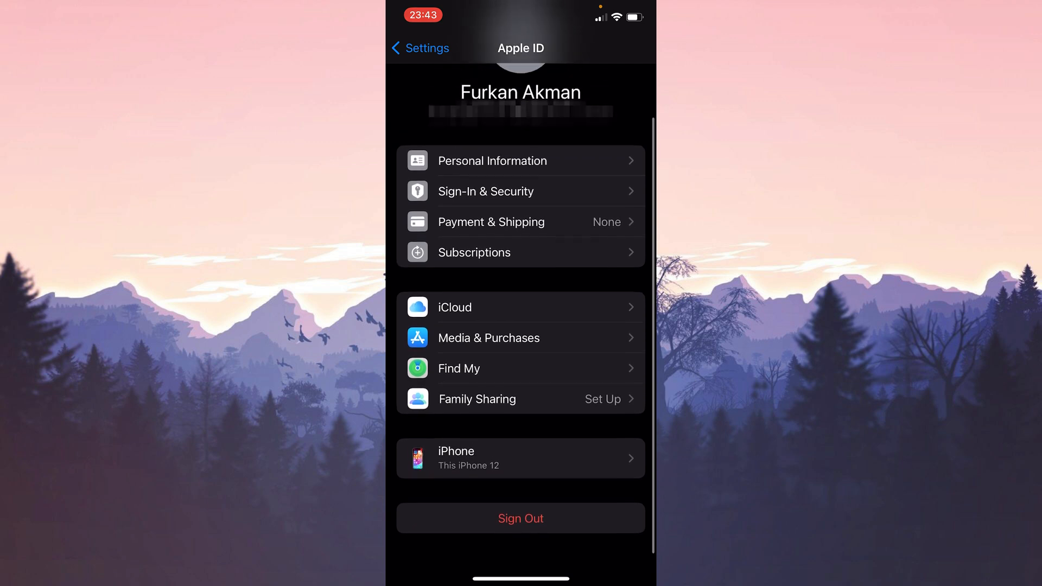
left_click(458, 369)
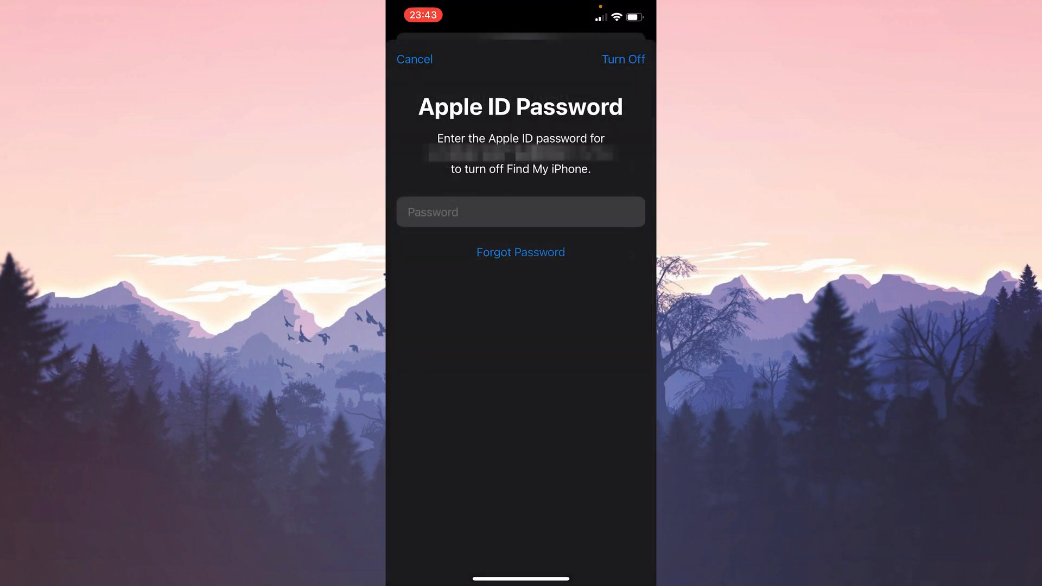
left_click(623, 58)
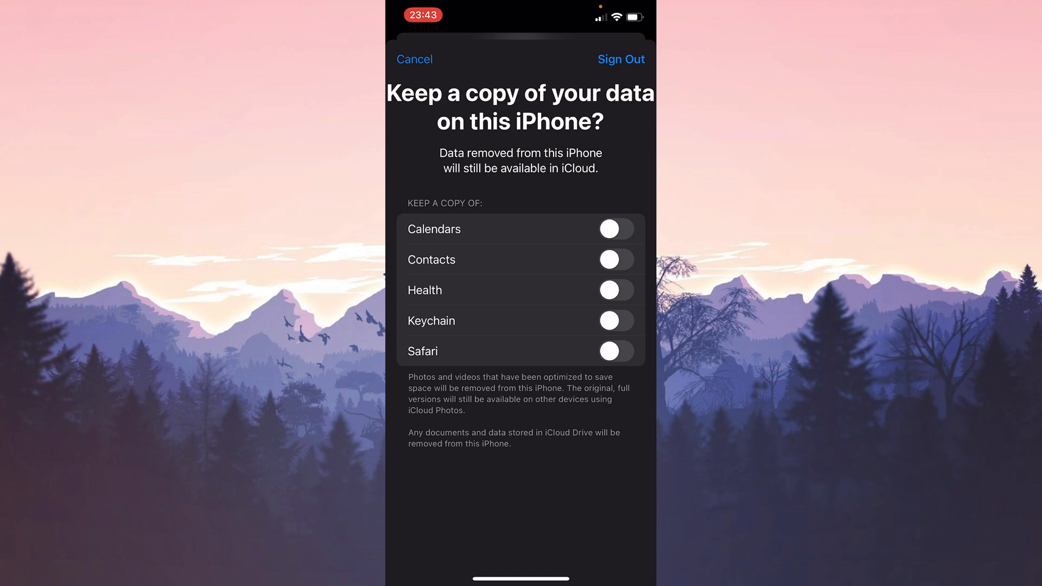
Step: Complete the sign-out, keeping a copy of Calendars, Contacts and Safari data on the iPhone
left_click(615, 229)
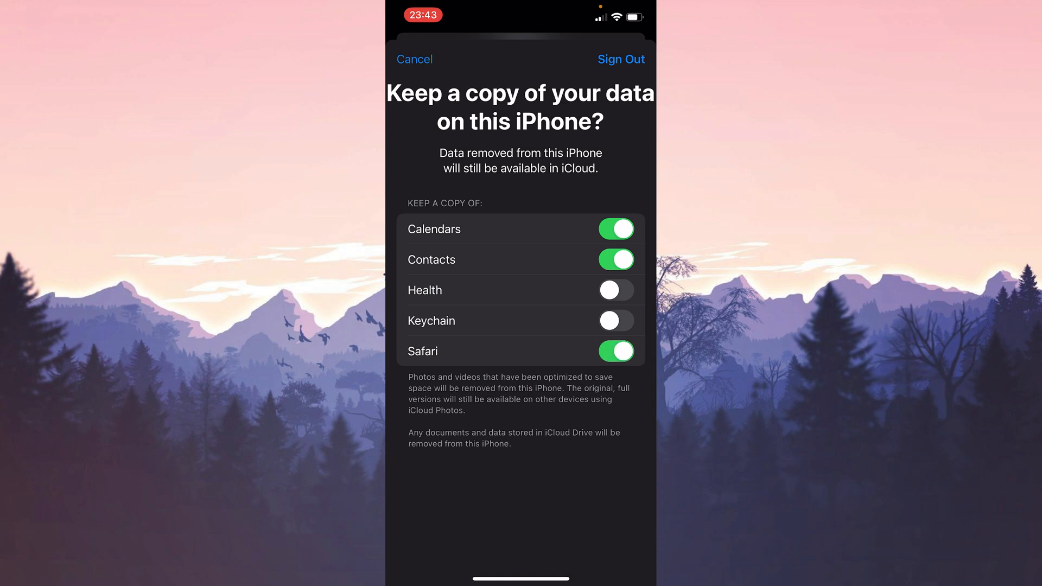
left_click(620, 59)
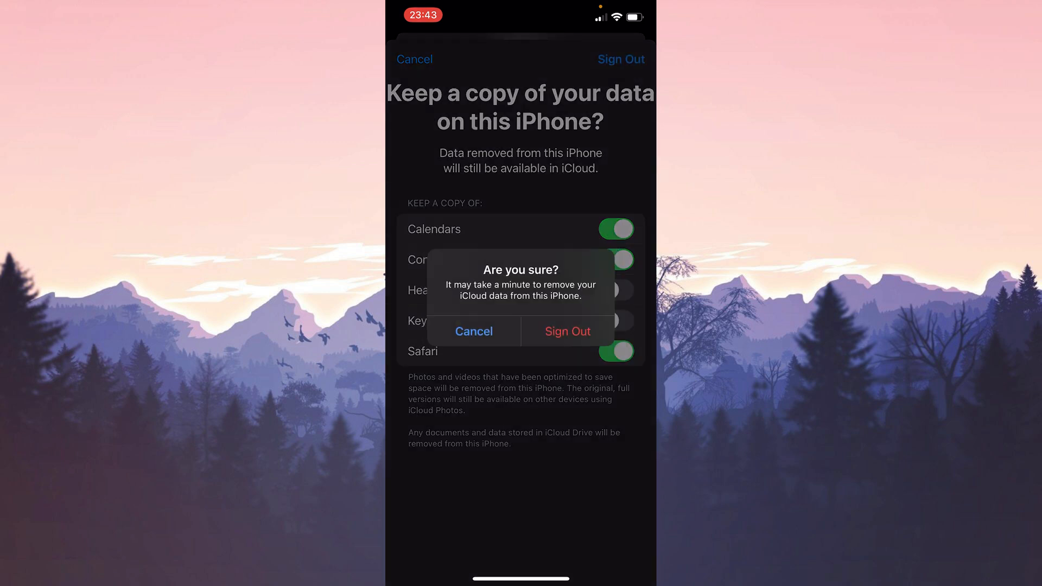
left_click(567, 331)
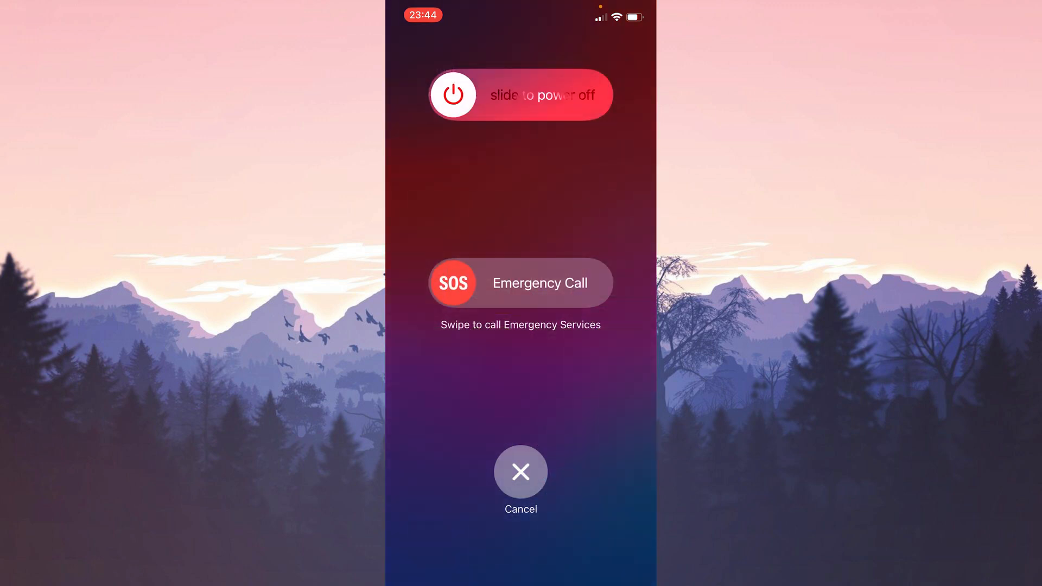
Step: Slide to power off the iPhone so it restarts
left_click_drag(454, 95, 492, 94)
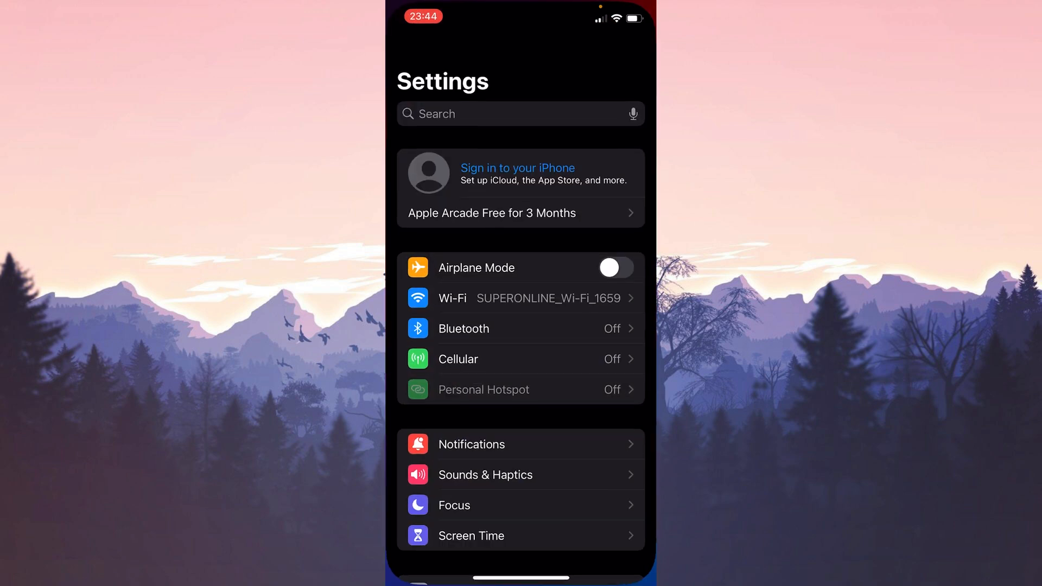
Step: Begin signing in to the iPhone and enter the Apple ID email
left_click(518, 167)
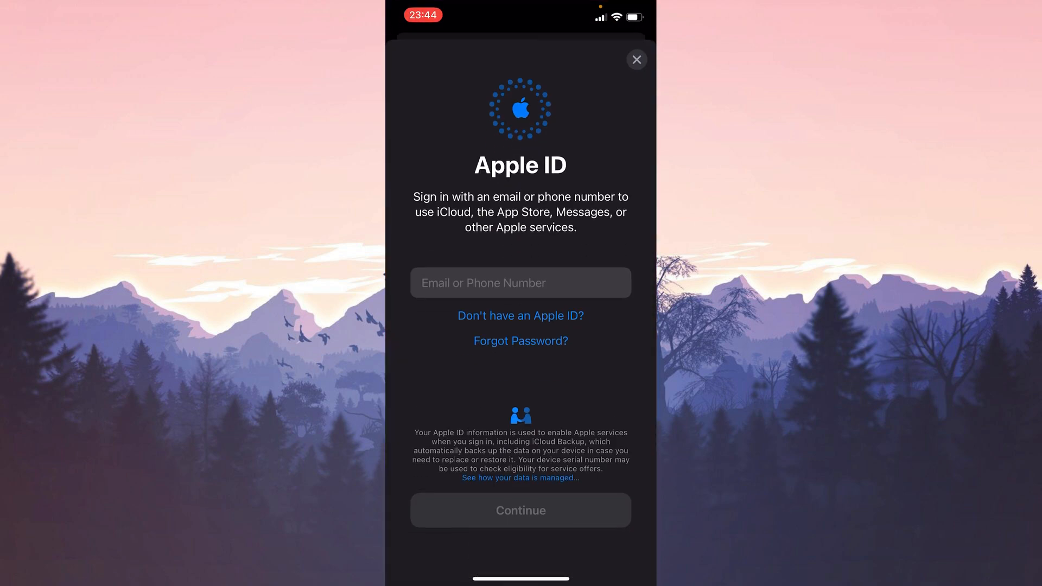
left_click(521, 510)
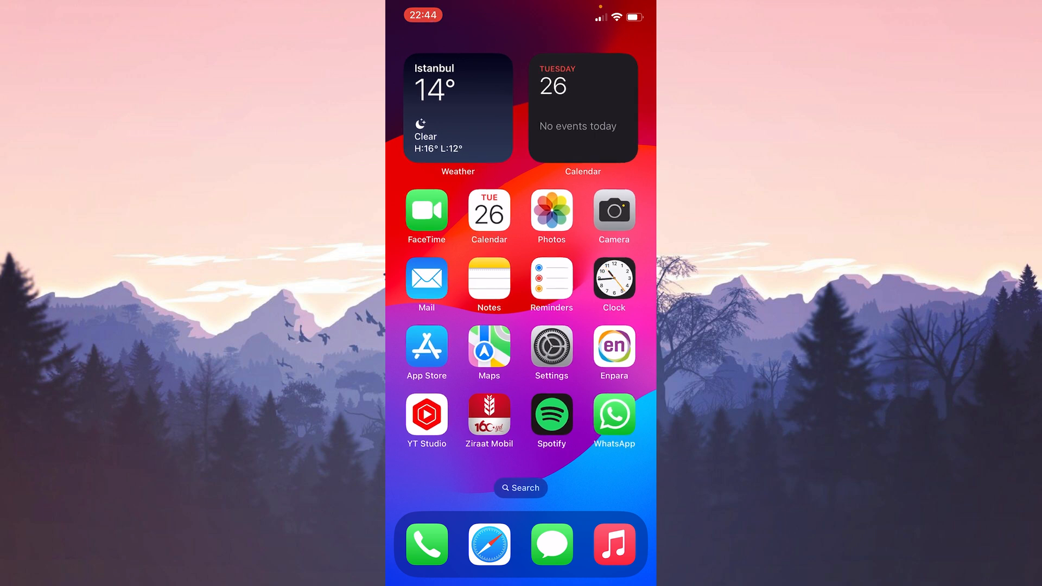
Step: Return to the Face ID & Passcode page from the Settings app
left_click(551, 346)
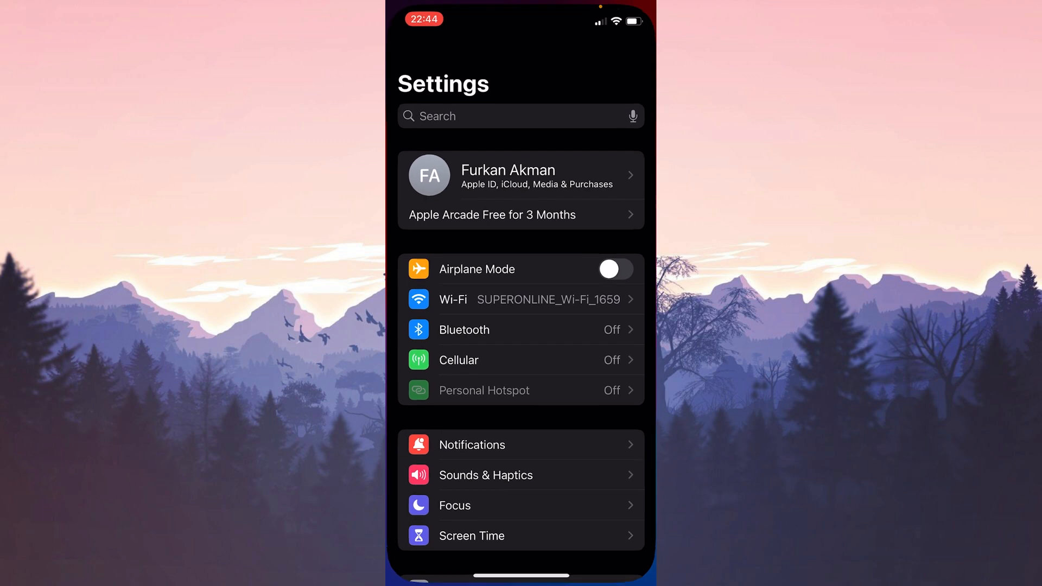
scroll("down", 3)
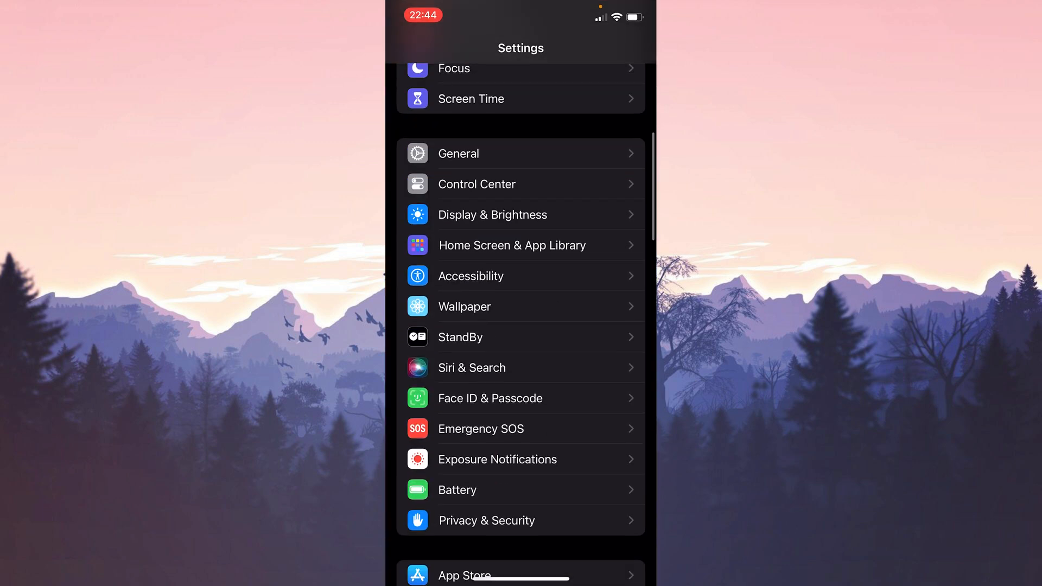
left_click(490, 399)
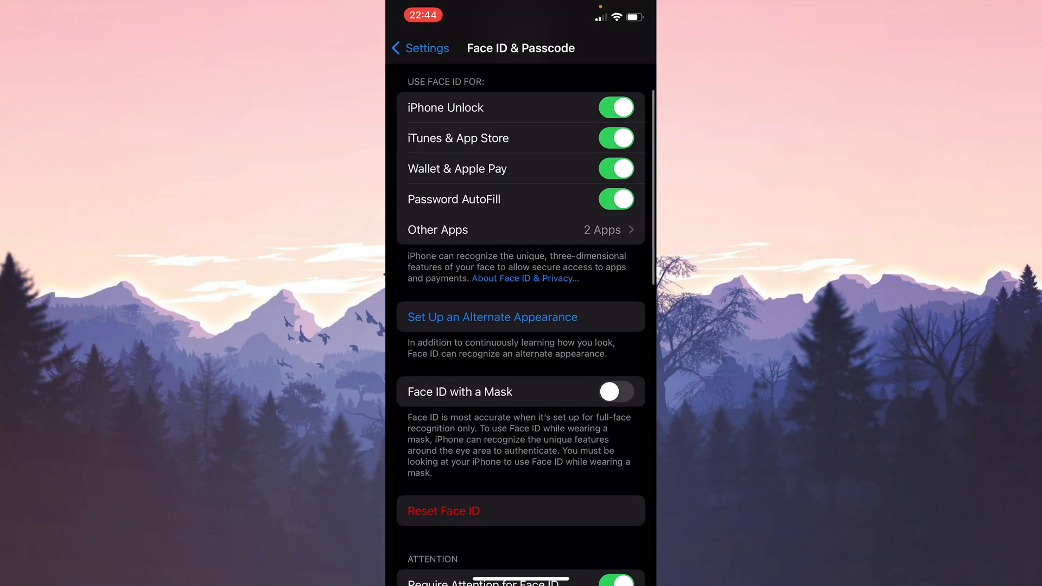
Step: Reset Face ID and confirm, switching off all Face ID uses
scroll("down", 3)
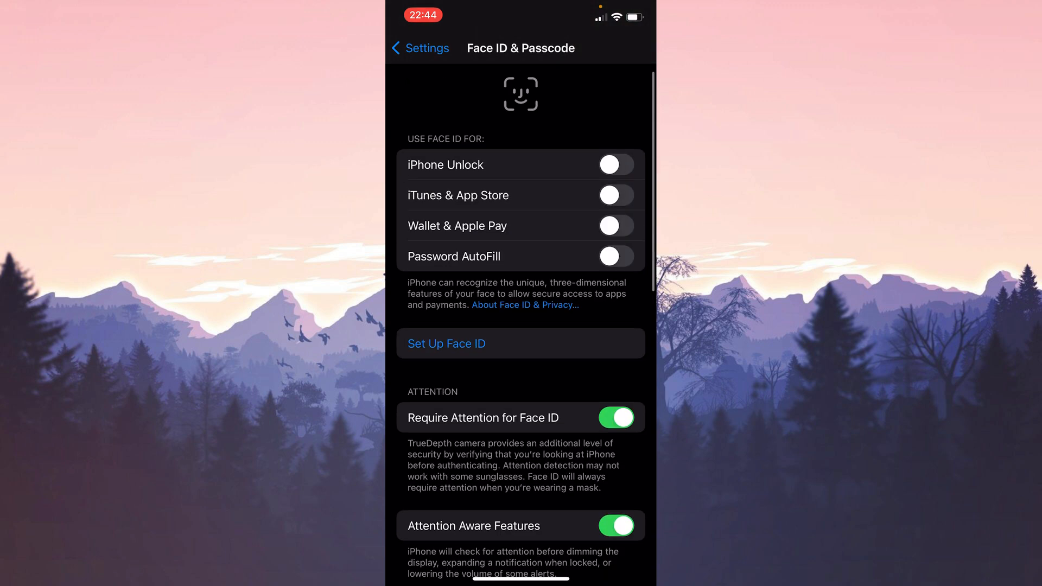
scroll("down", 3)
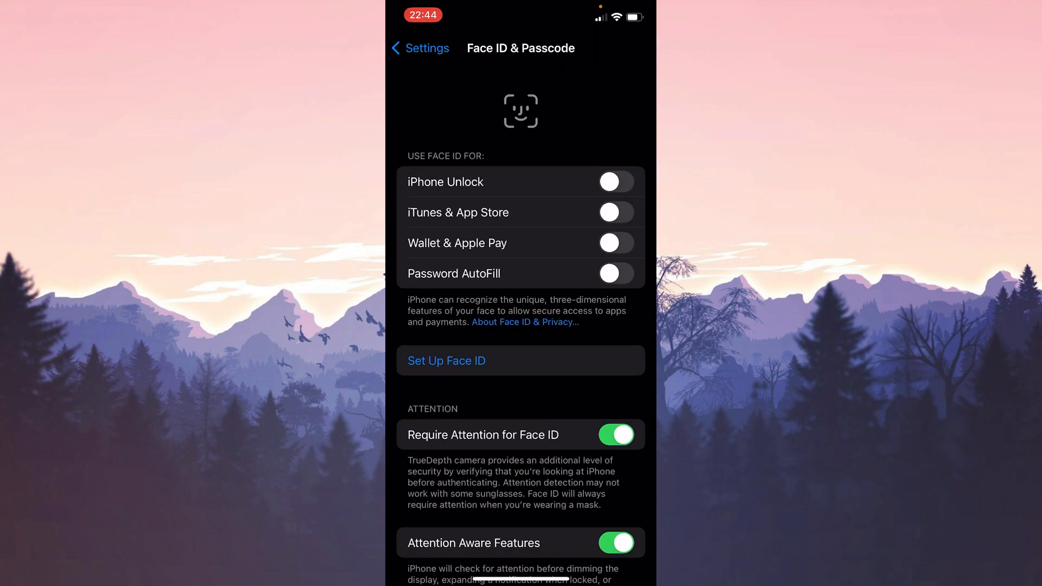
left_click(446, 361)
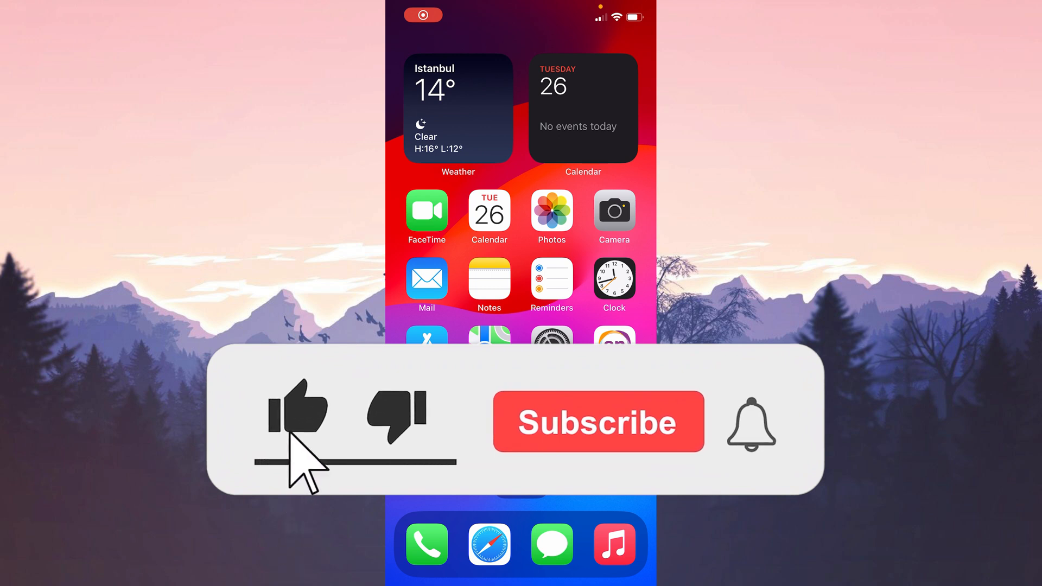
left_click(599, 421)
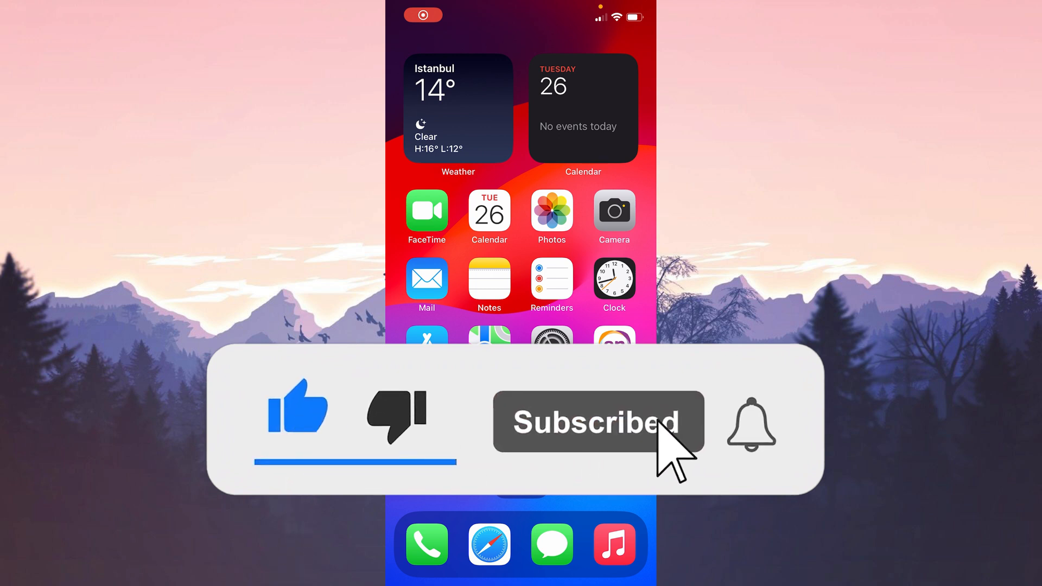